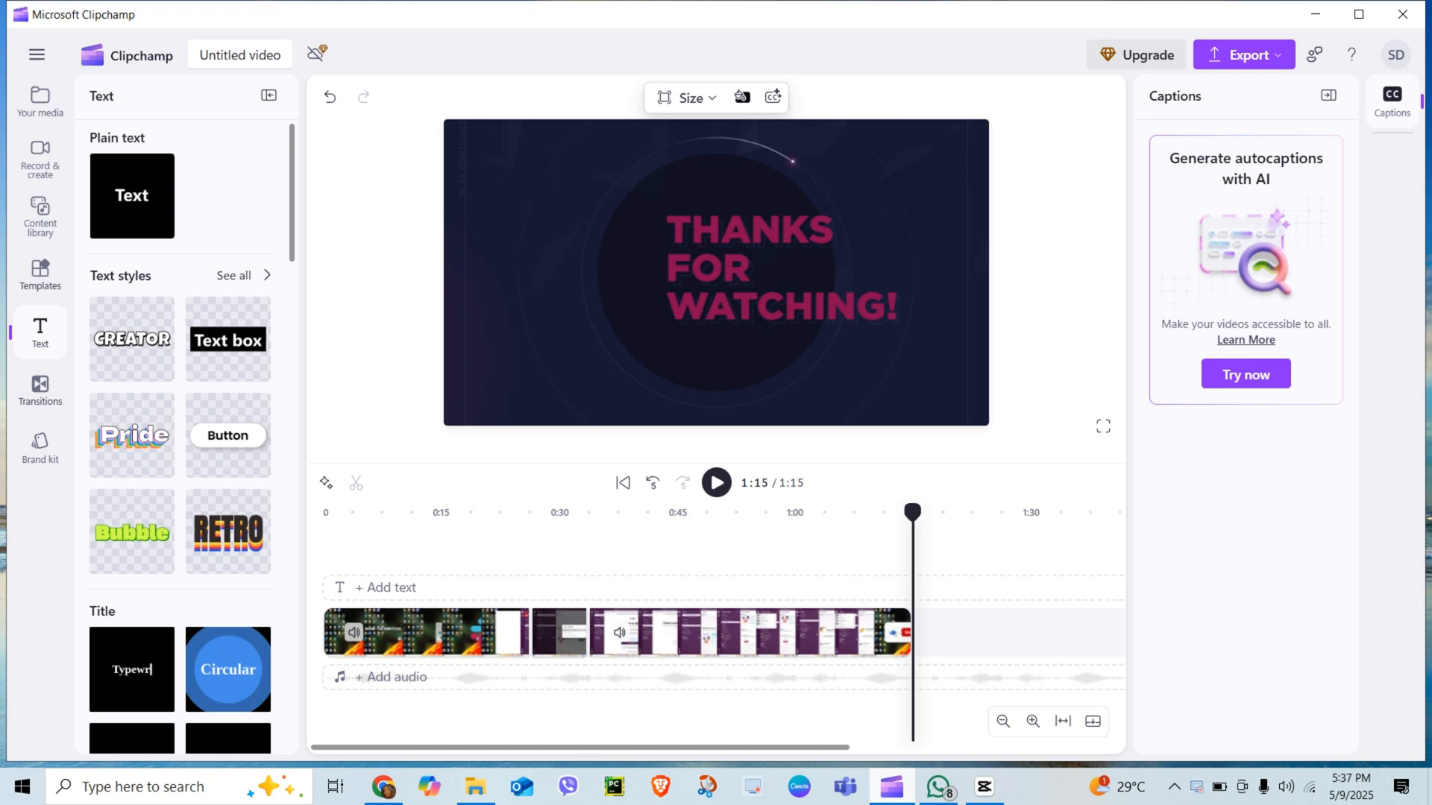
Select the 7-second clip on the timeline to show its Audio properties
{"action": "left_click", "coordinate": [558, 632]}
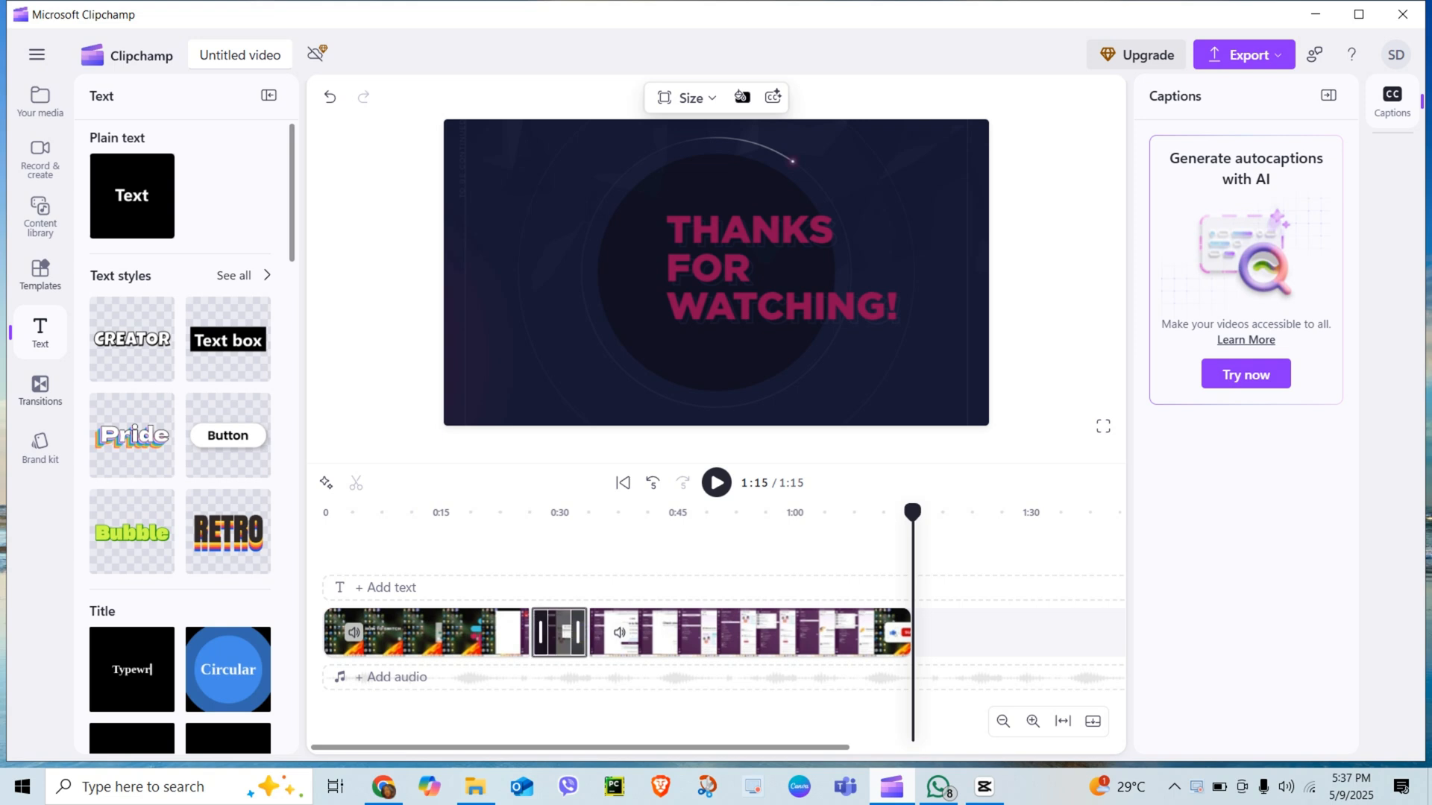
{"action": "left_click", "coordinate": [558, 633]}
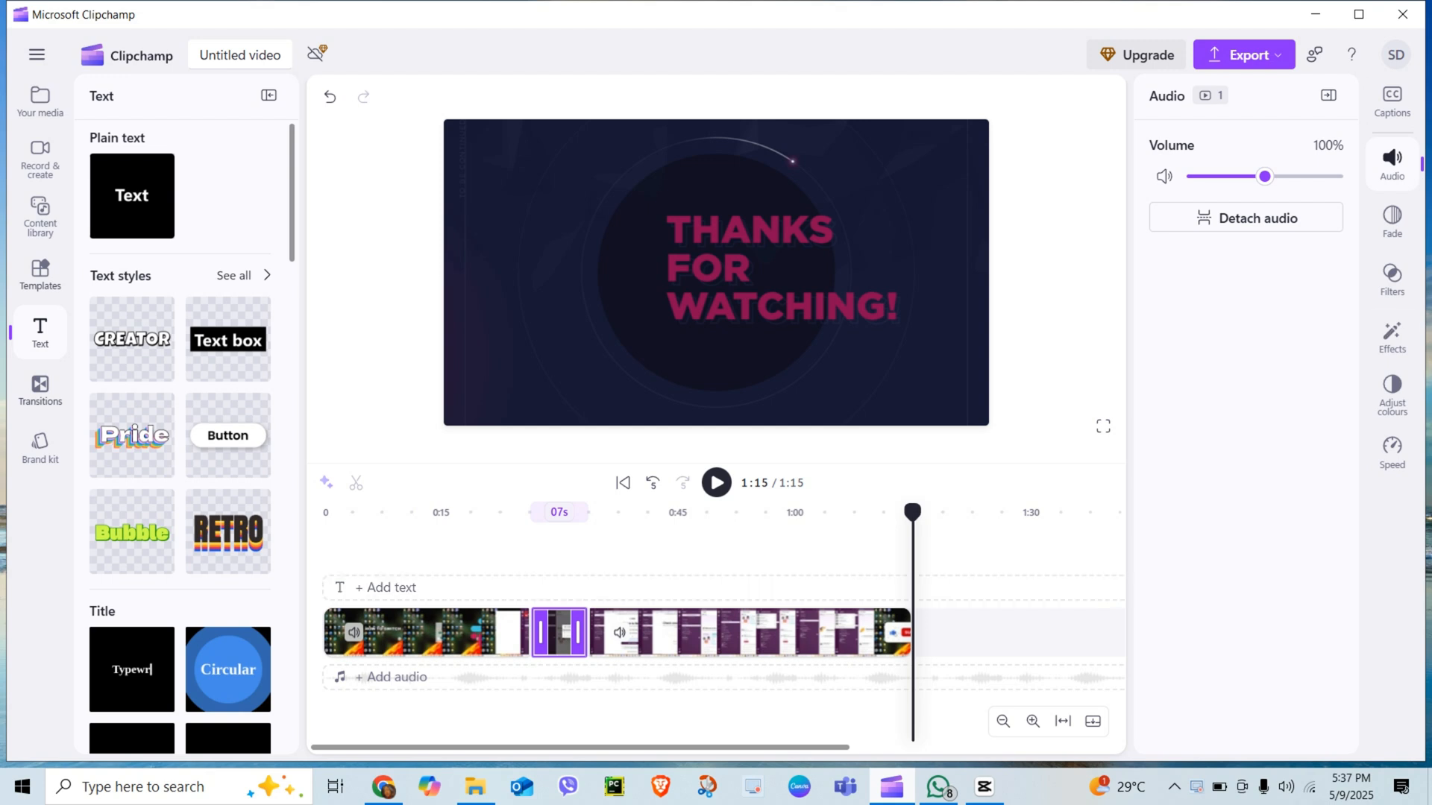
Look over the Effects list, then move the playhead to 0:28
{"action": "left_click", "coordinate": [1392, 338]}
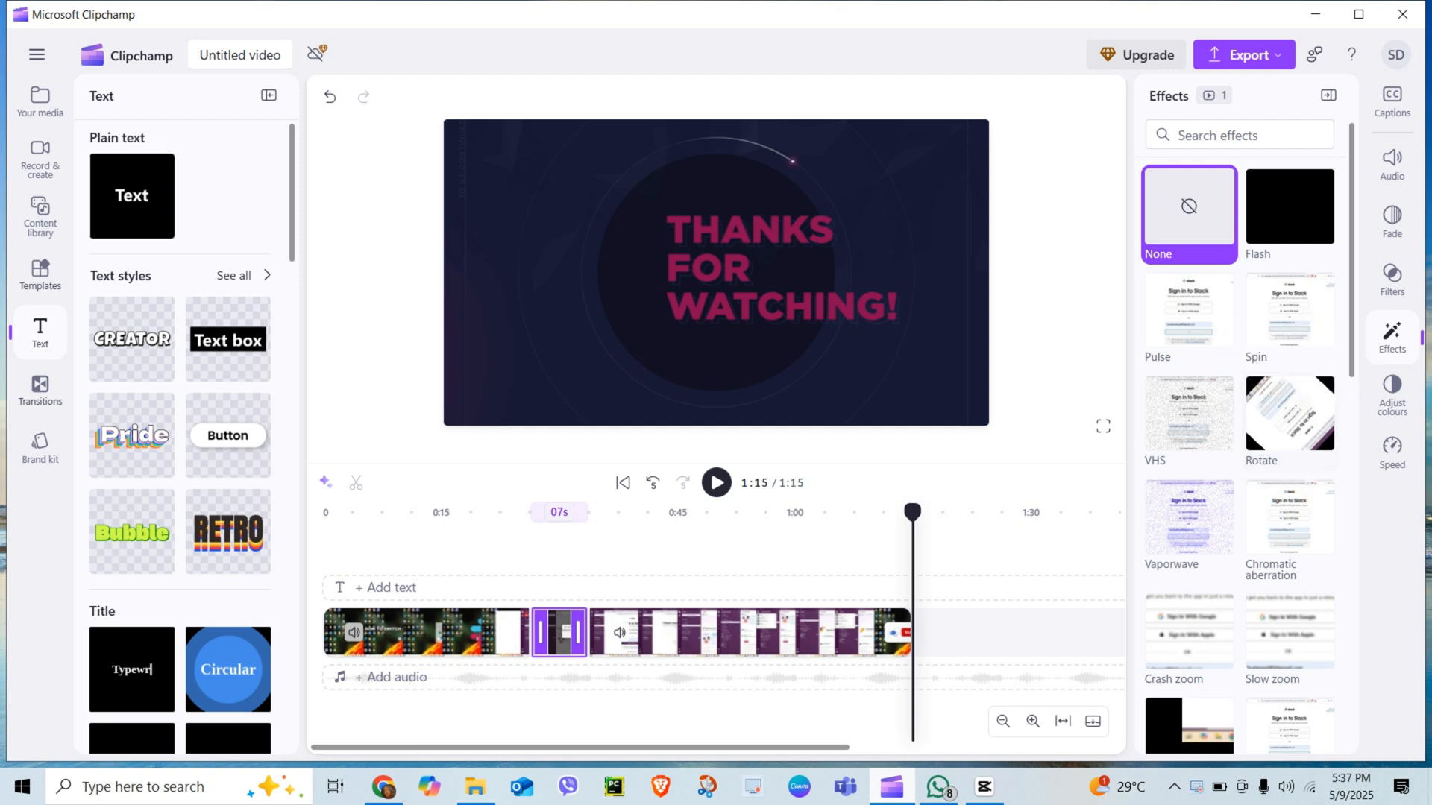
{"action": "mouse_move", "coordinate": [1188, 314]}
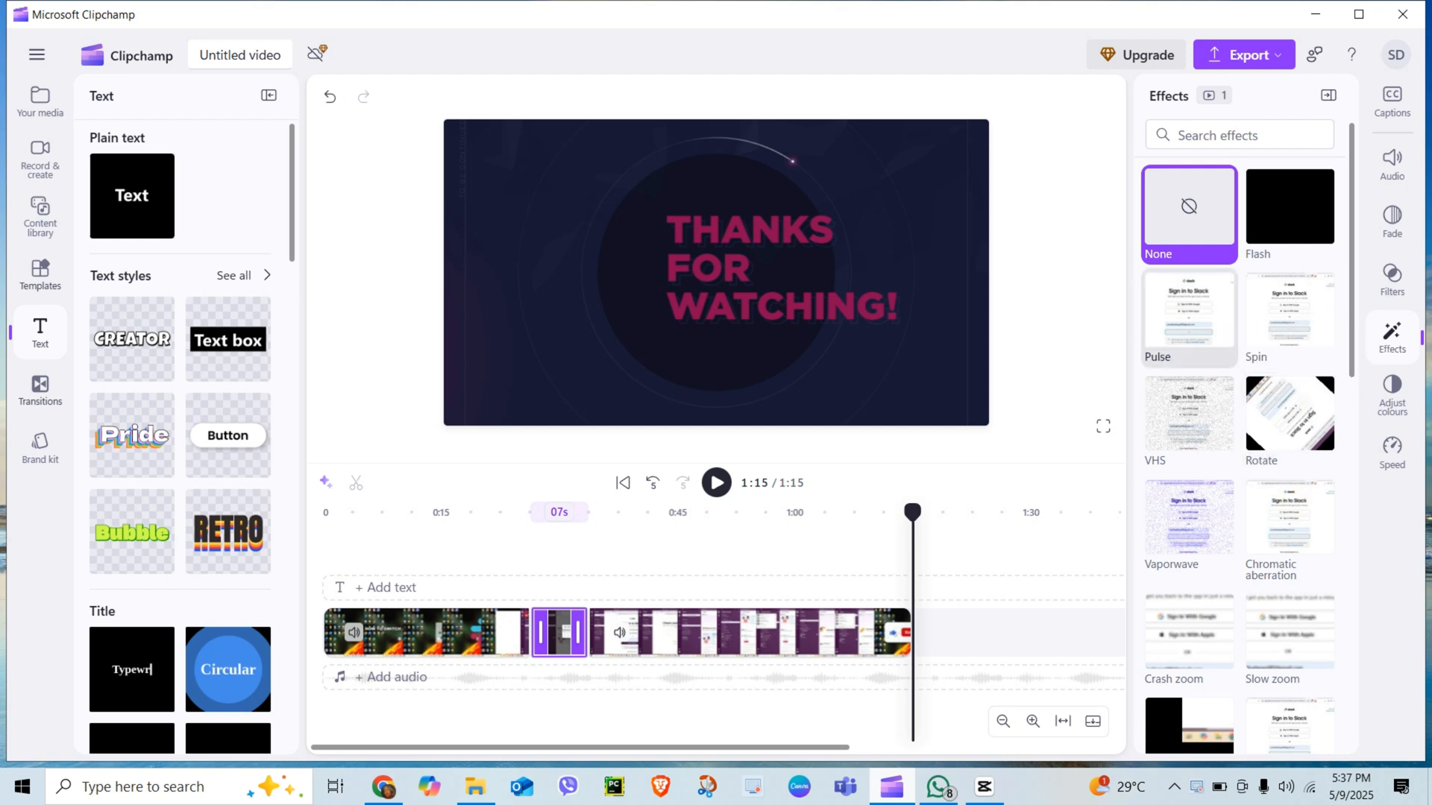
{"action": "left_click", "coordinate": [1188, 317]}
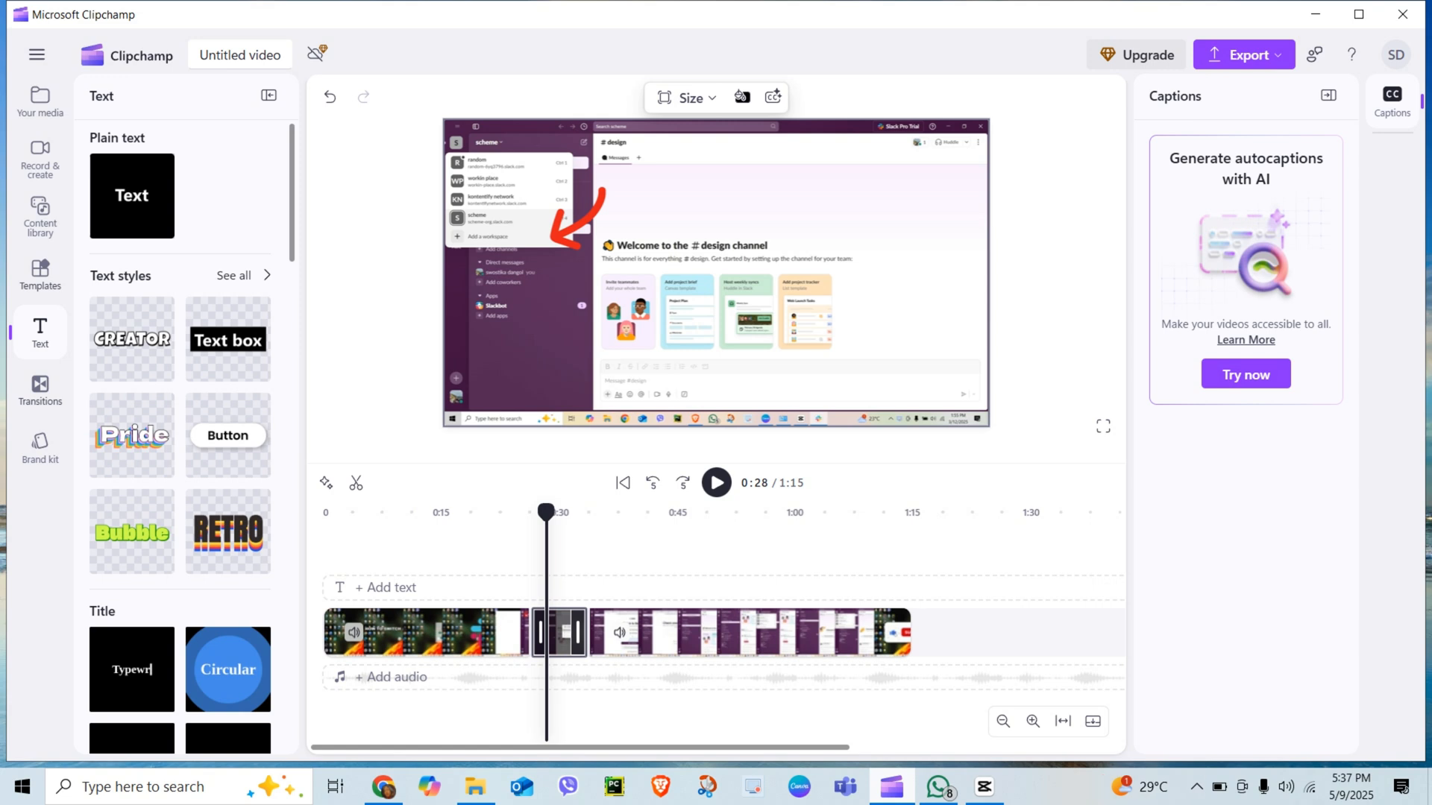
Apply the Pulse effect to the short clip and increase its speed
{"action": "left_click", "coordinate": [561, 631]}
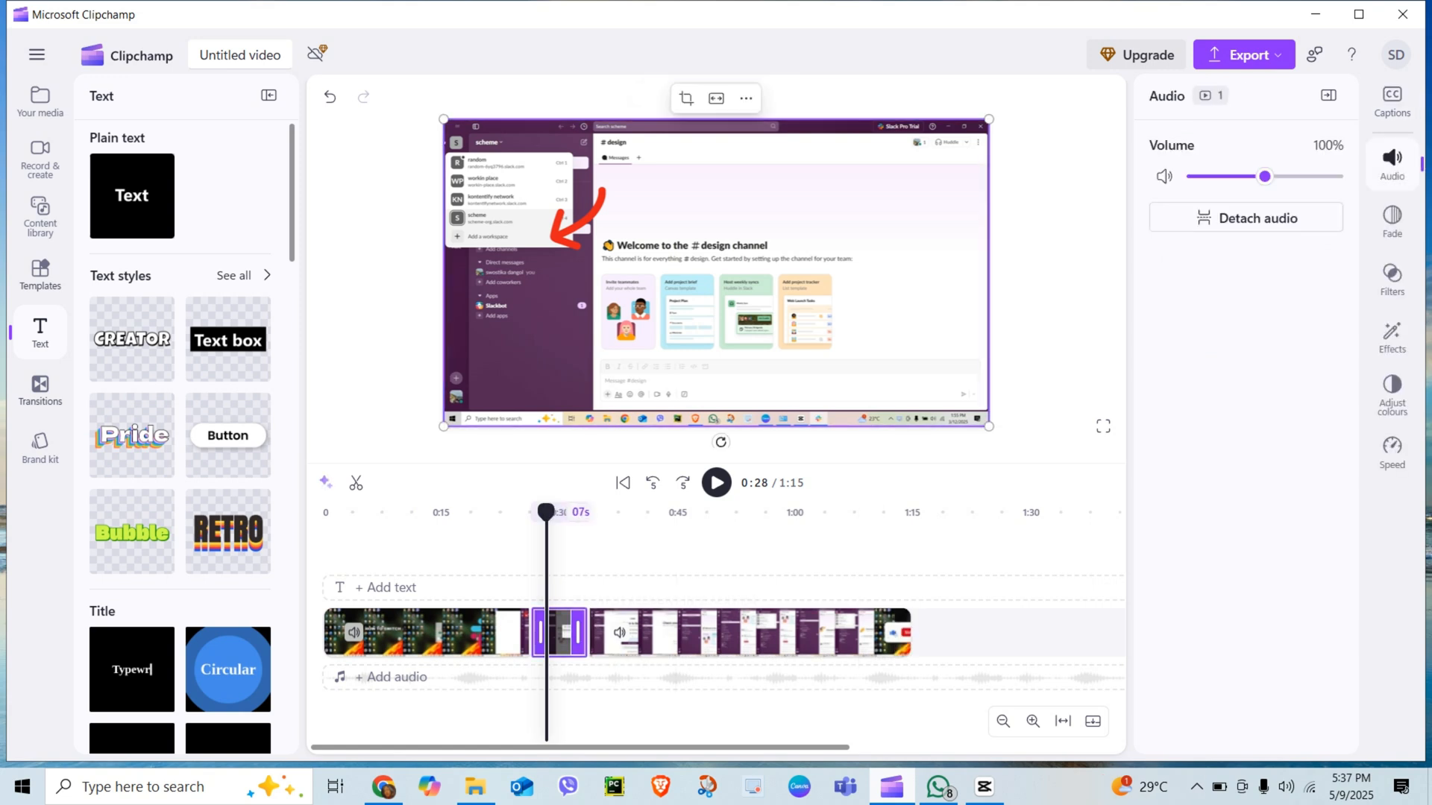
{"action": "left_click", "coordinate": [1392, 334]}
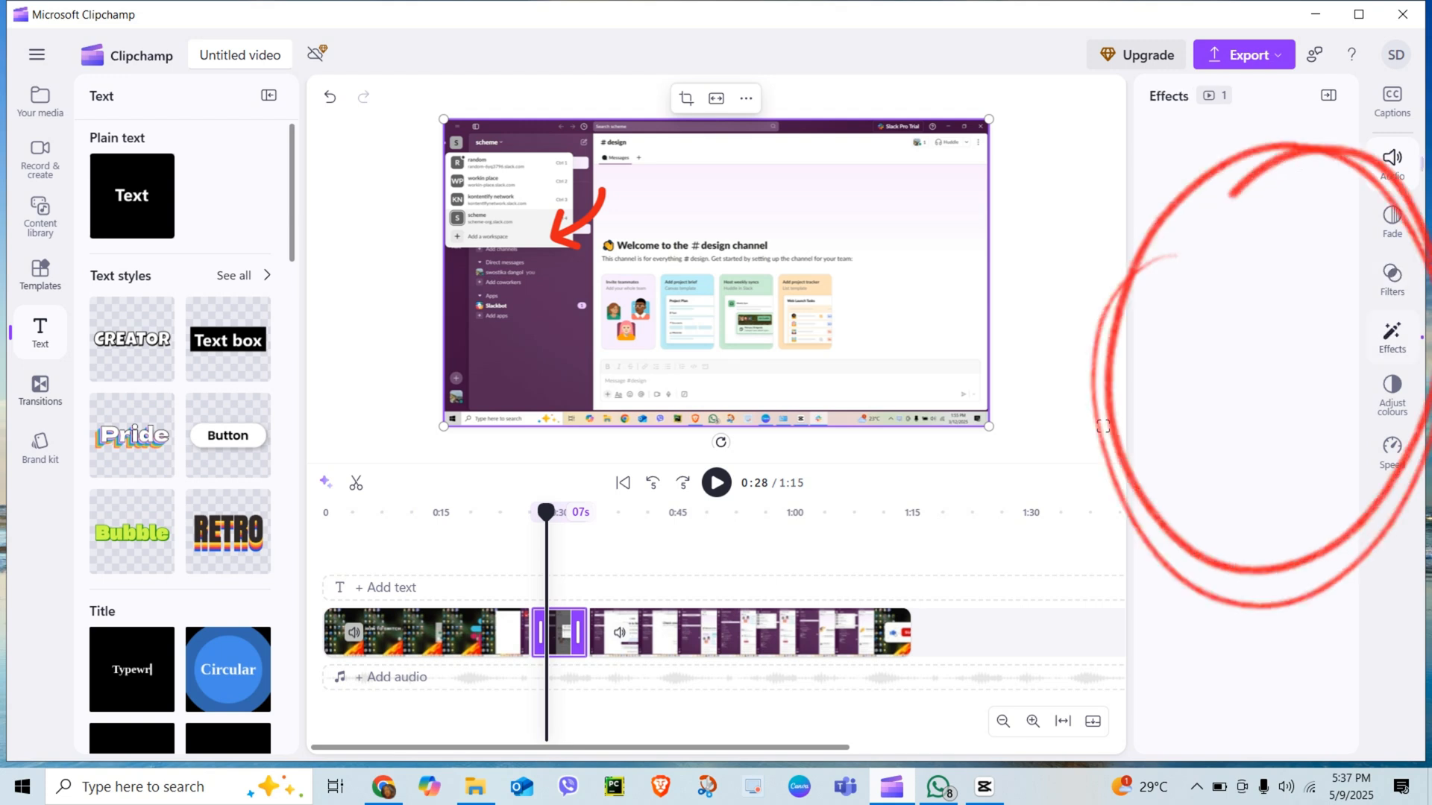
{"action": "left_click", "coordinate": [1391, 331]}
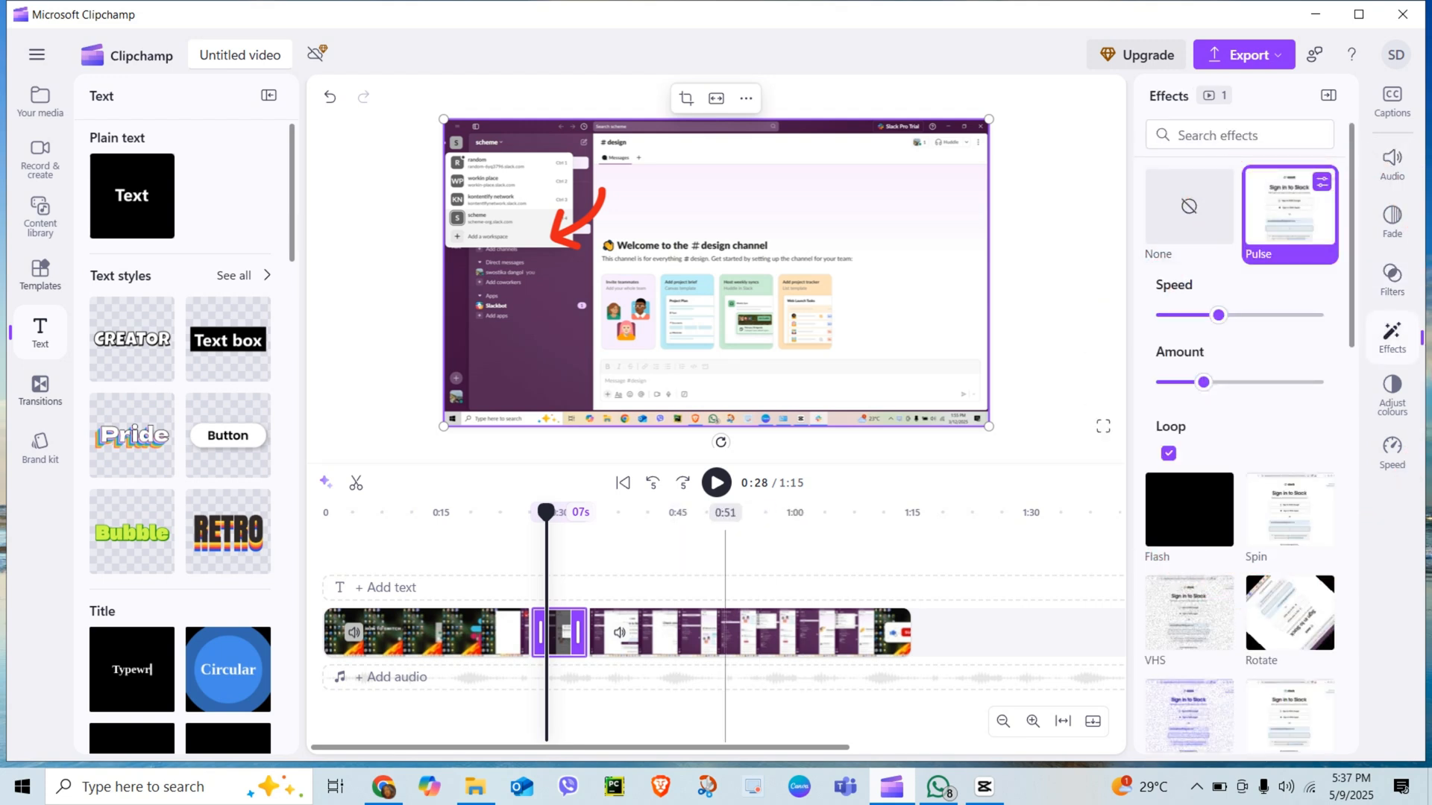
{"action": "left_click", "coordinate": [716, 482]}
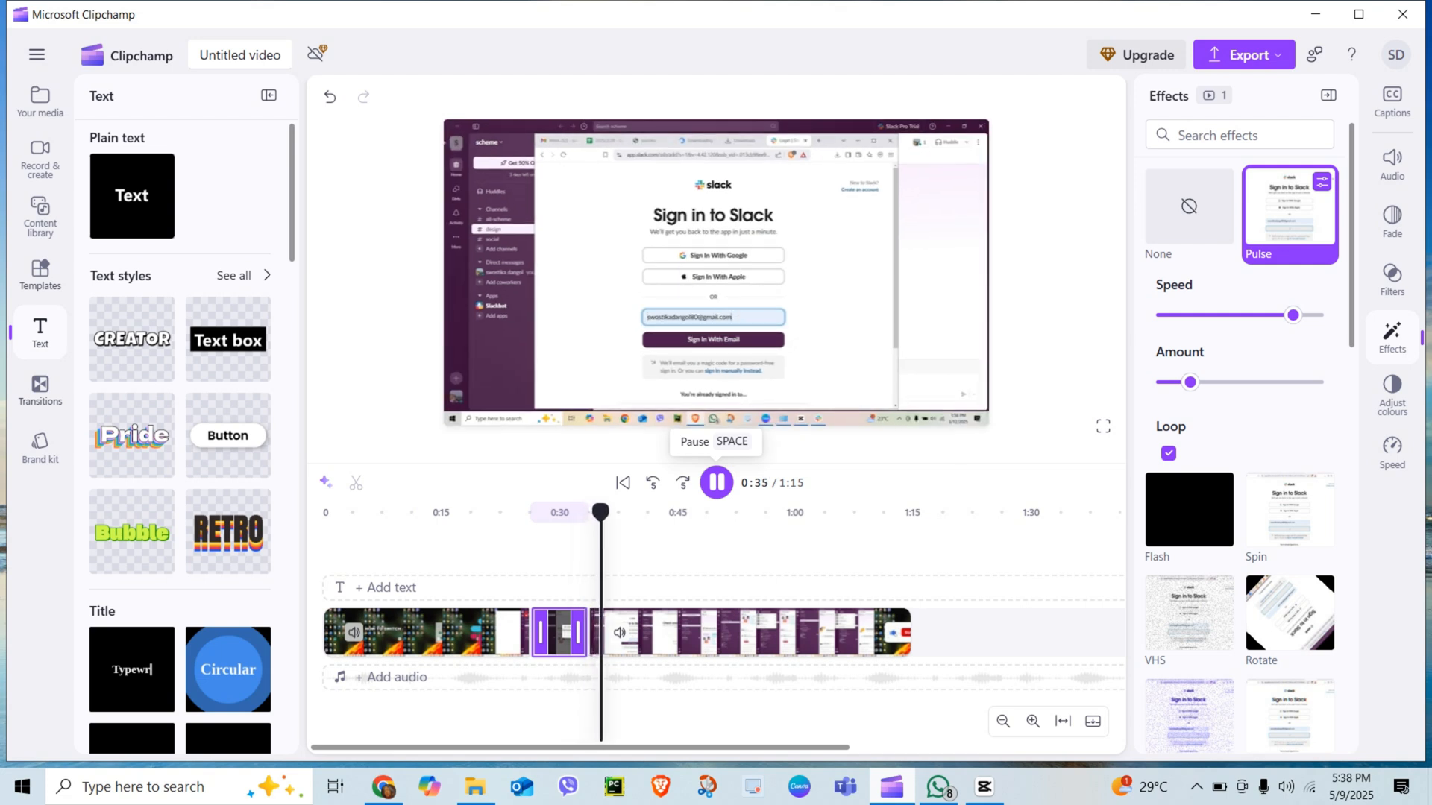
Pause the pulsing clip's playback at 0:35
{"action": "left_click", "coordinate": [715, 482]}
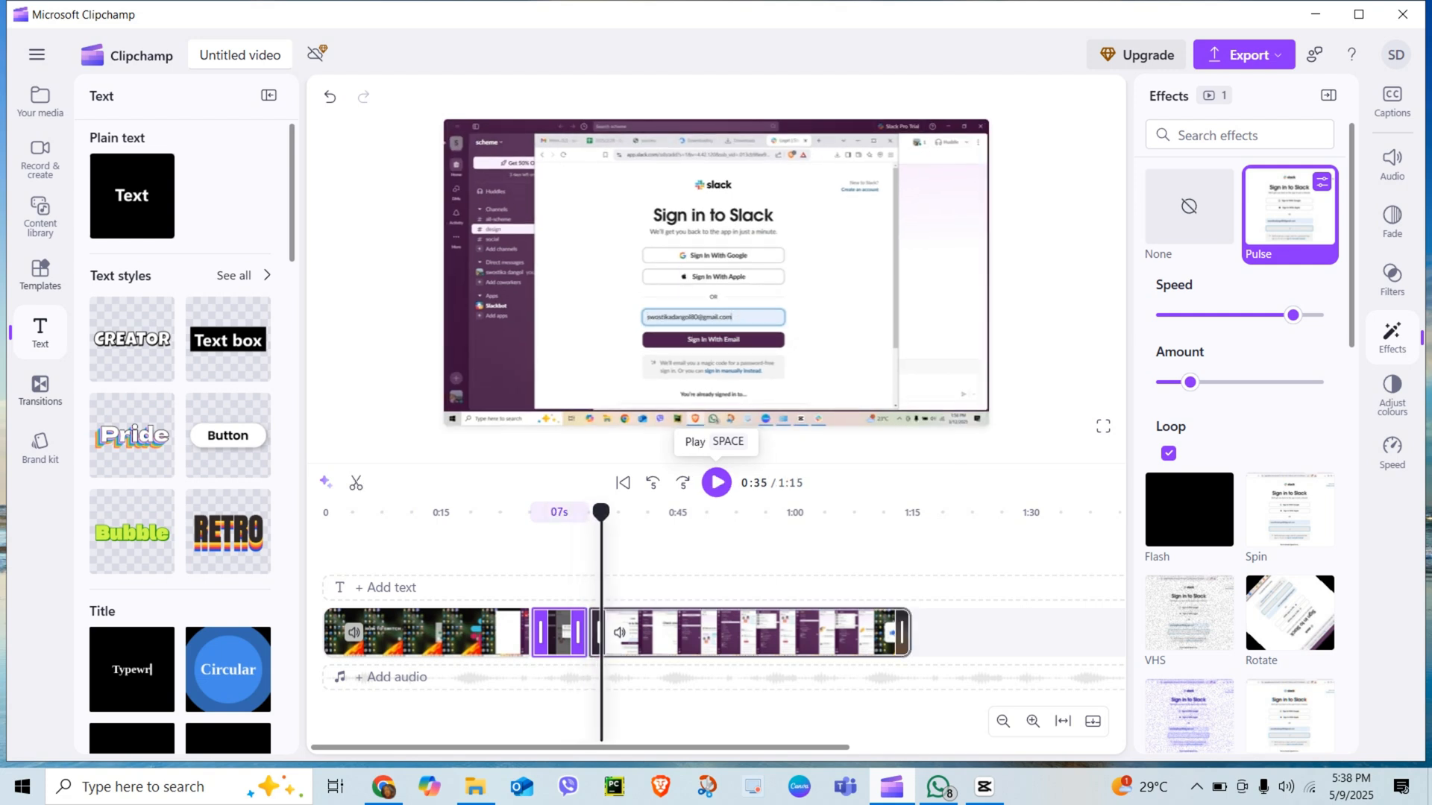